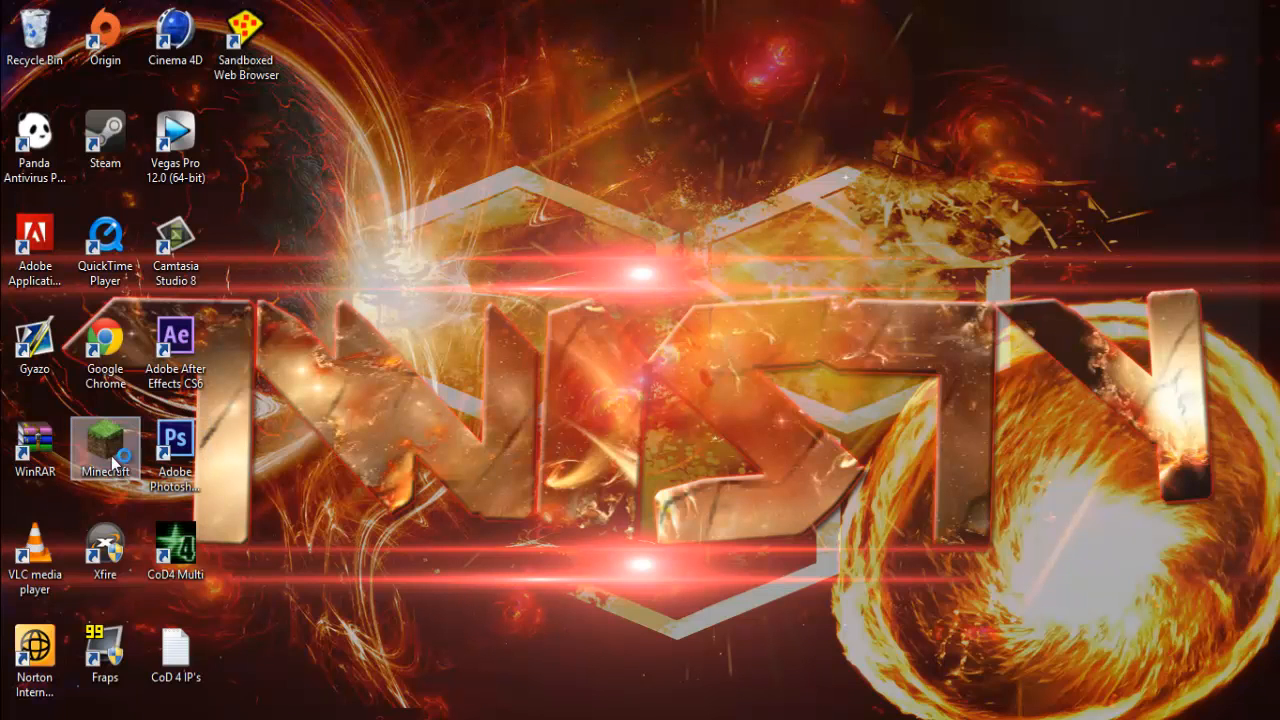
# Launch Minecraft from its desktop icon, which fails with a Java Virtual Machine error.
pyautogui.doubleClick(104, 444)
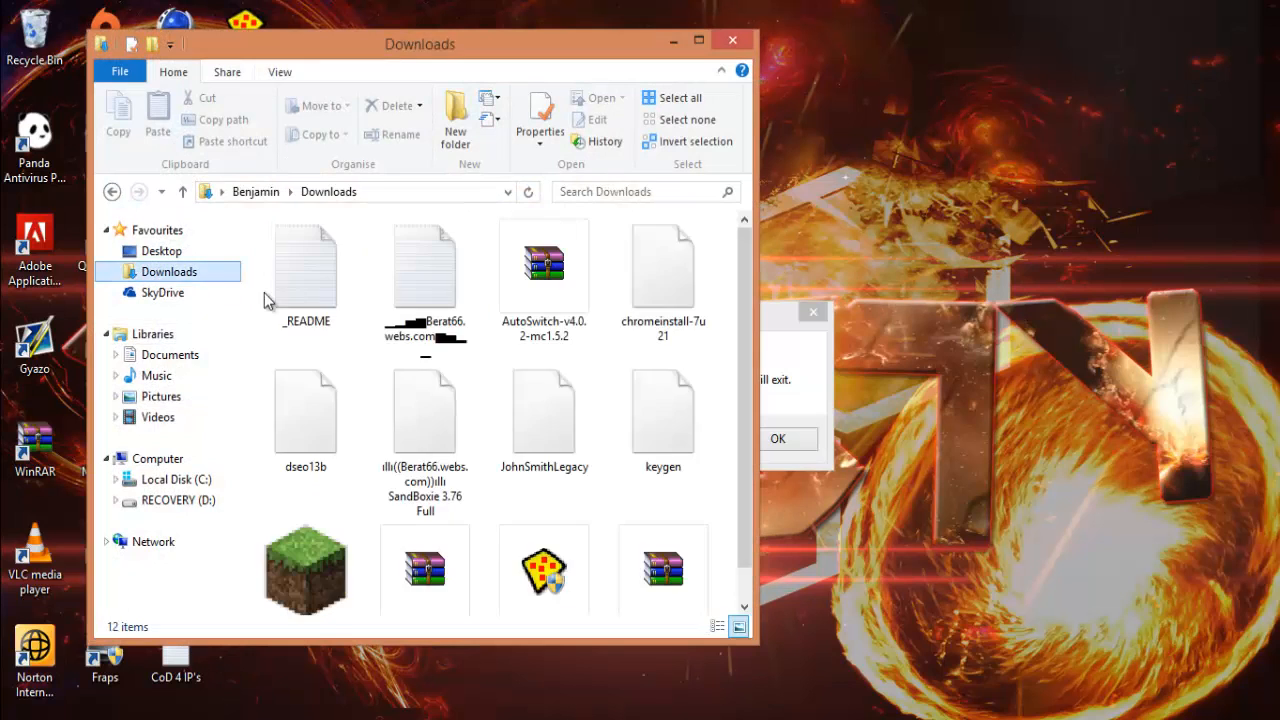
# Close the Downloads folder window and dismiss the Java Virtual Machine Launcher error.
pyautogui.click(304, 540)
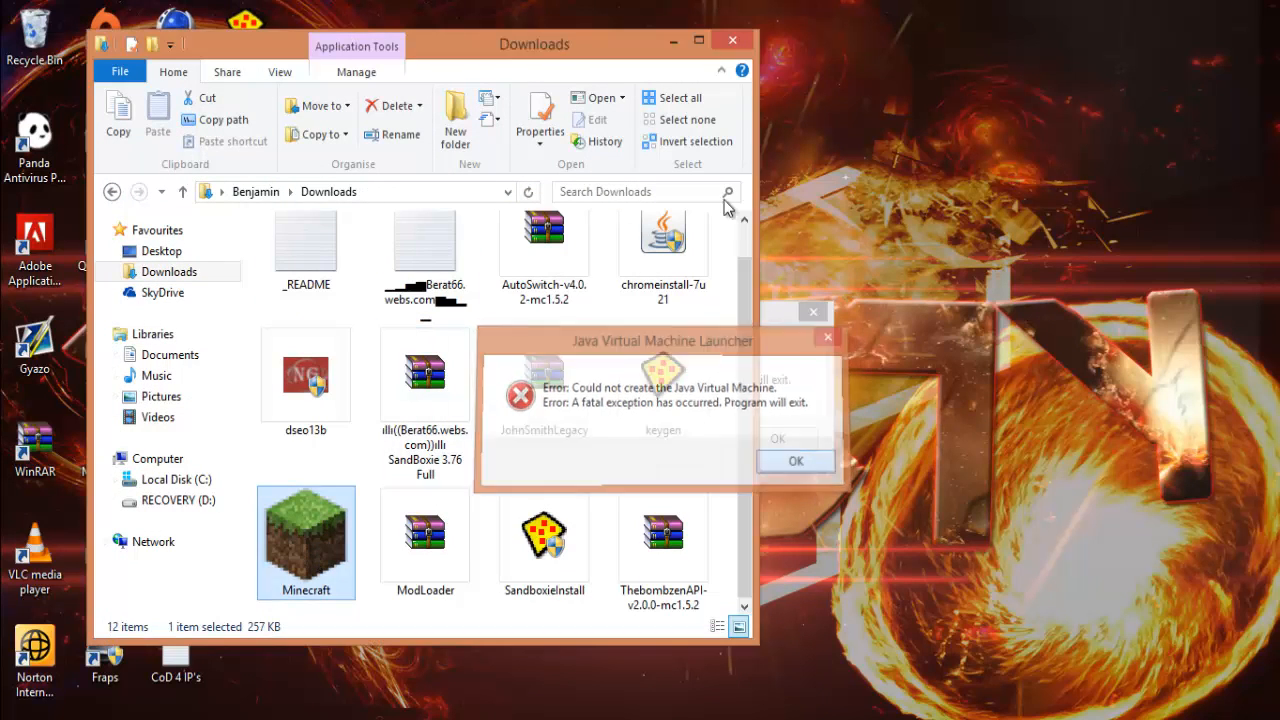
pyautogui.click(796, 460)
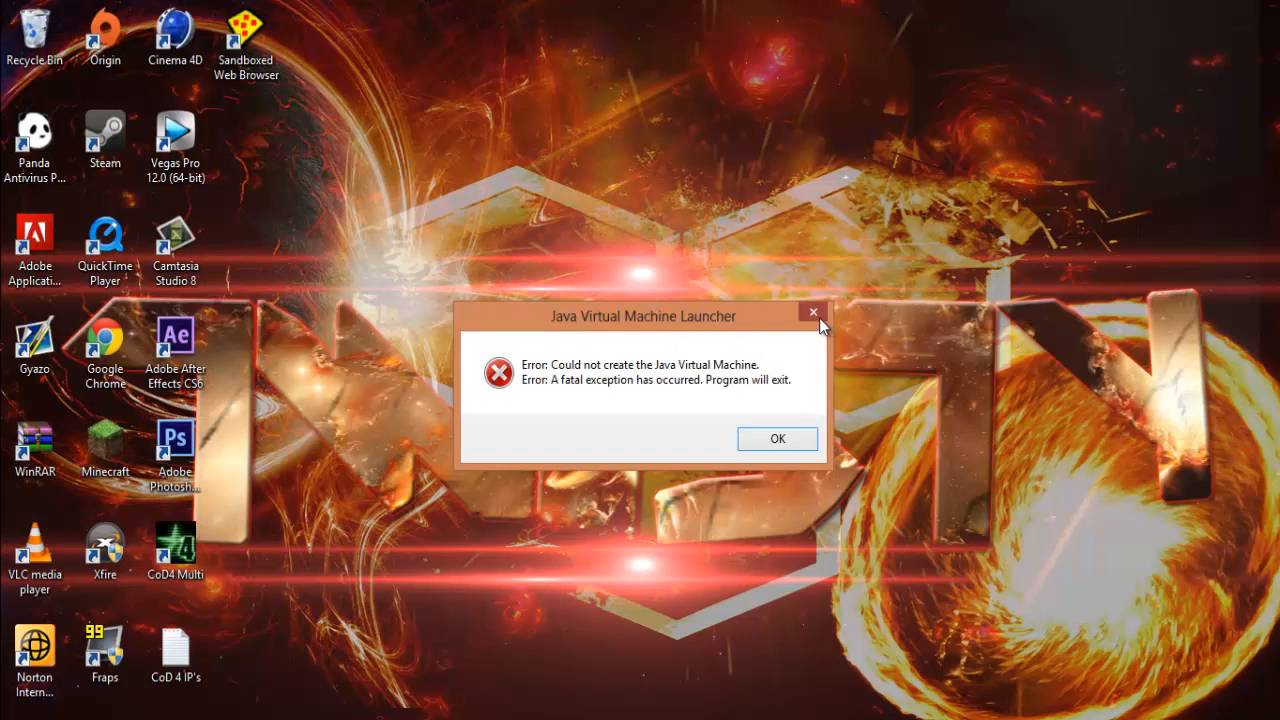
pyautogui.click(816, 316)
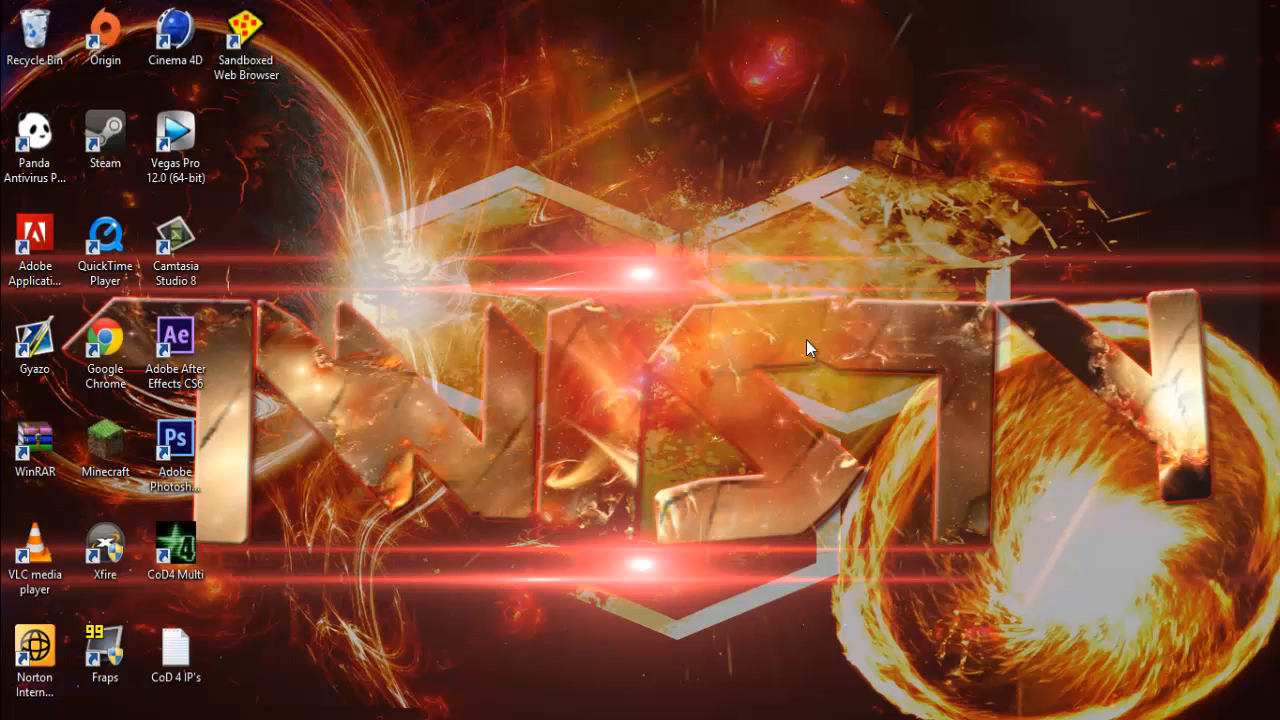
pyautogui.moveTo(792, 344)
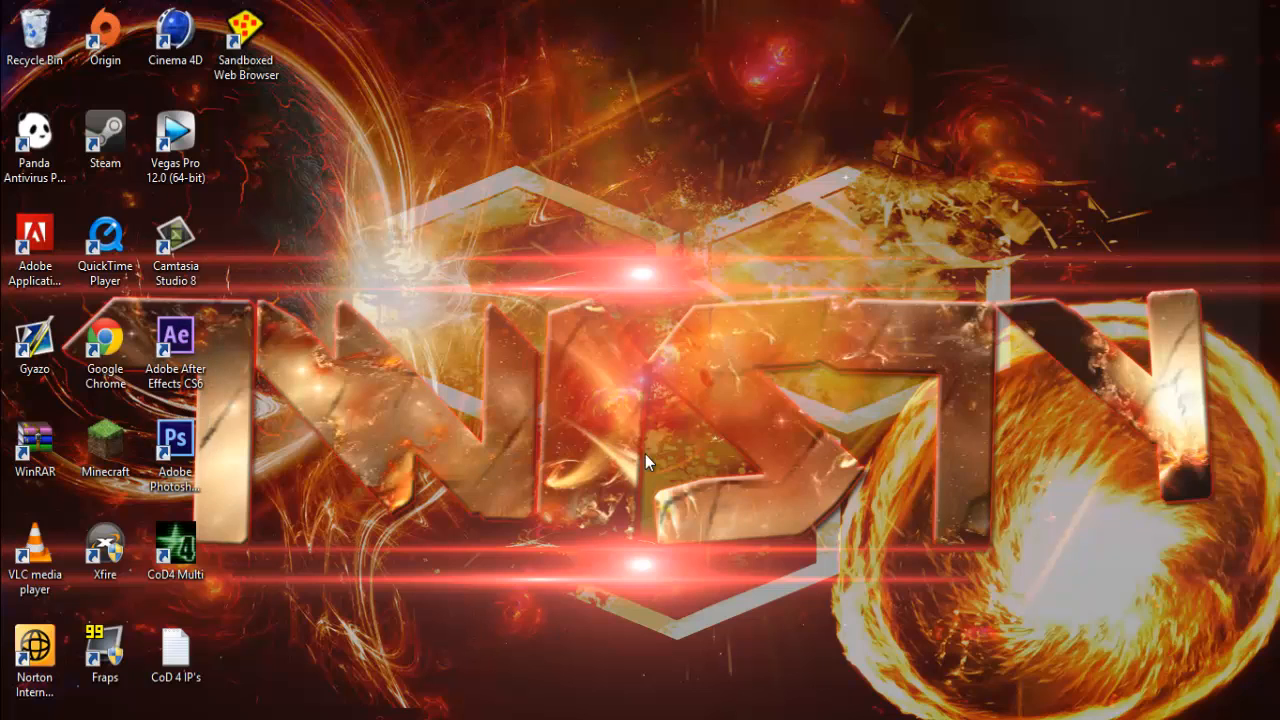
pyautogui.moveTo(666, 424)
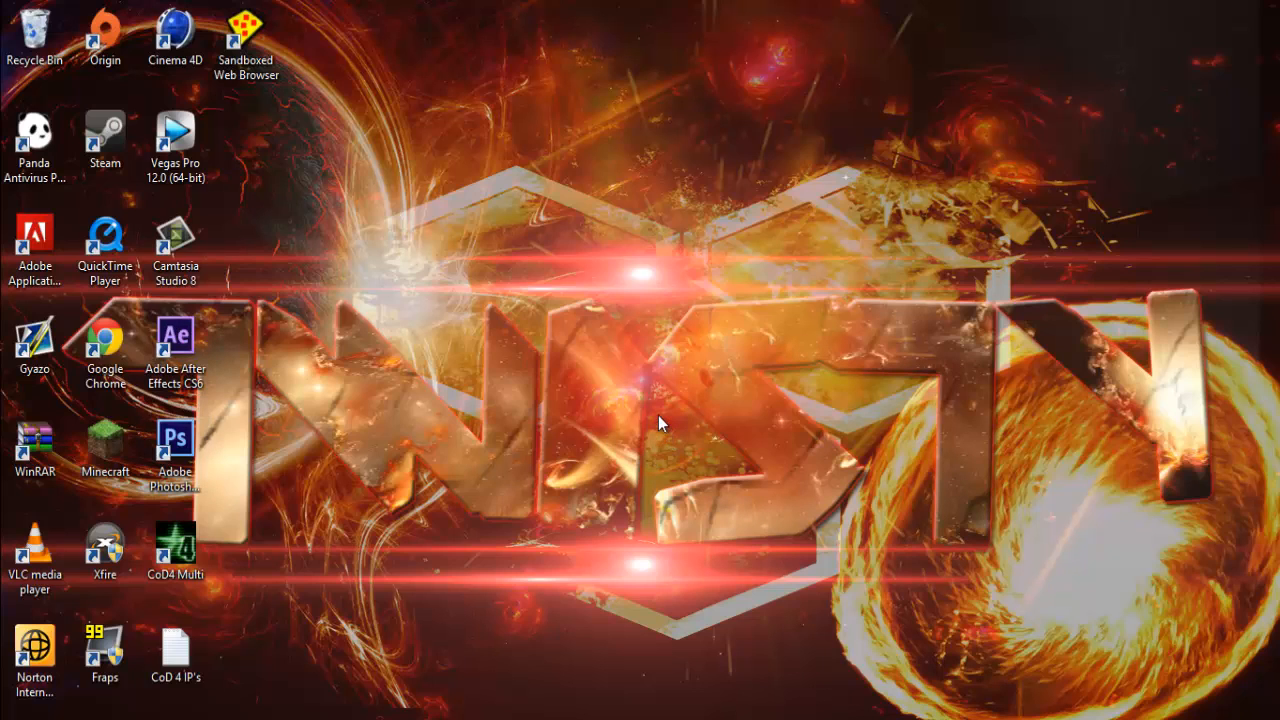